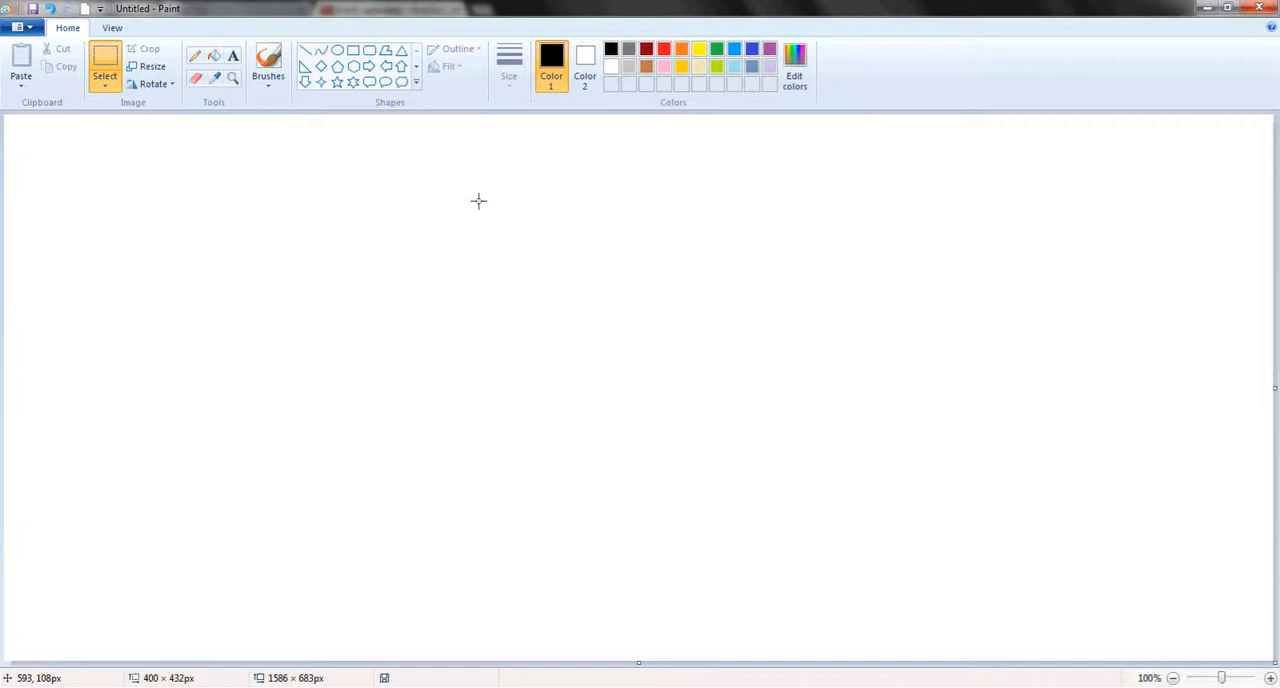
{"action": "mouse_move", "coordinate": [406, 124]}
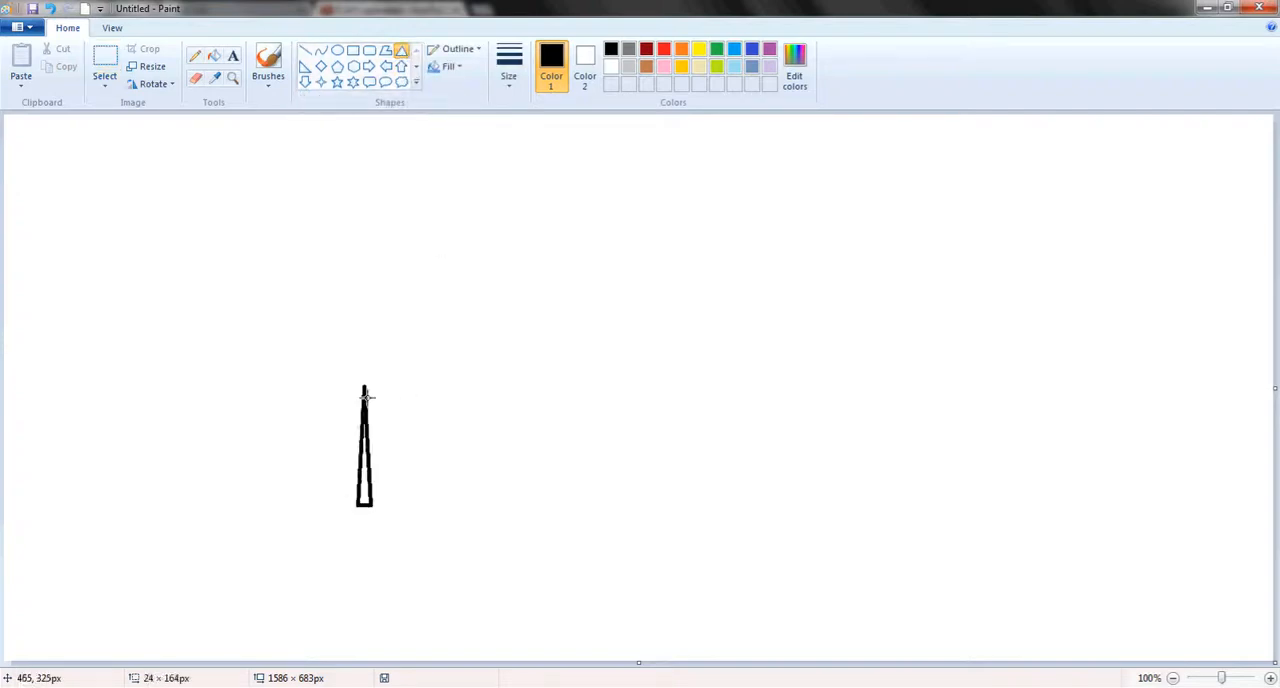
Draw a tall black triangle outline in the middle of the blank canvas.
{"action": "left_click_drag", "start_coordinate": [364, 390], "coordinate": [624, 504]}
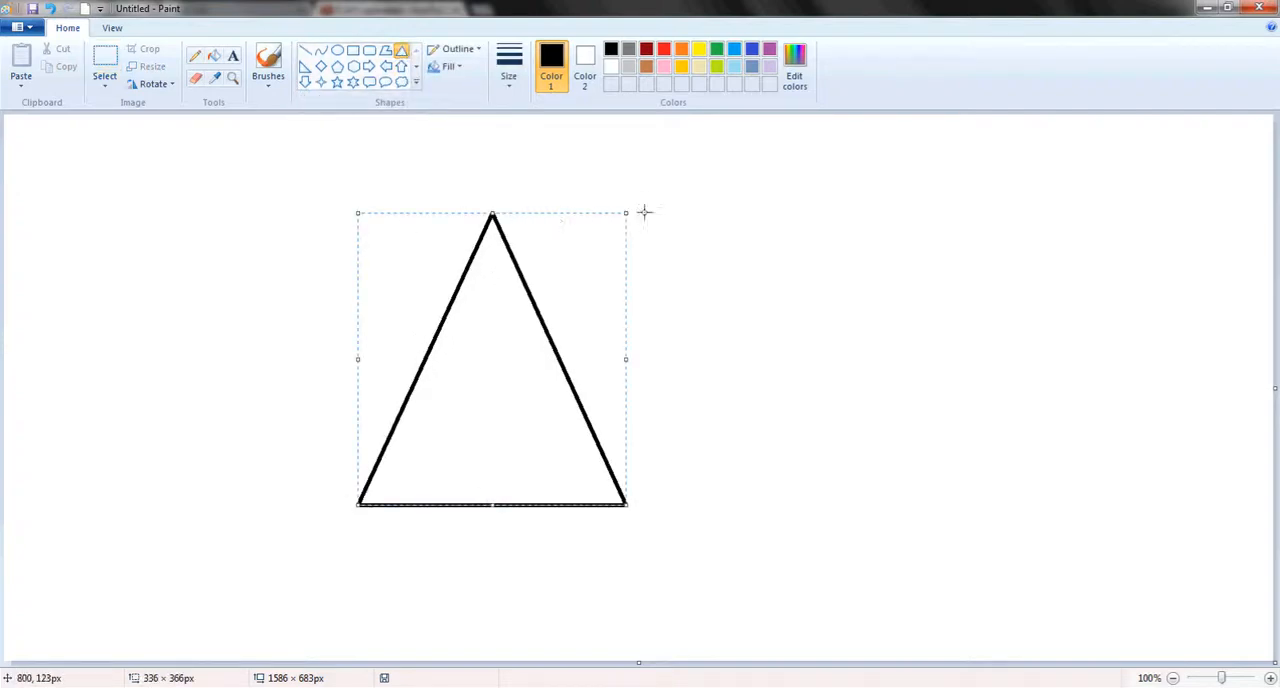
{"action": "mouse_move", "coordinate": [640, 200]}
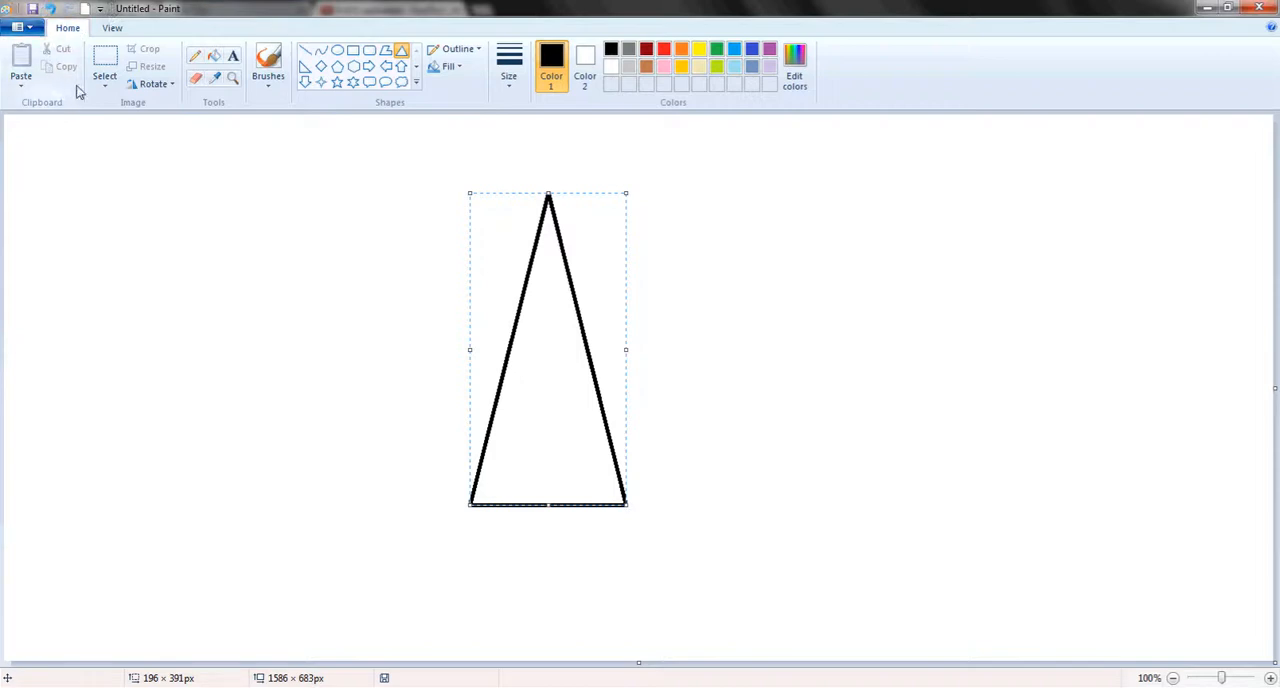
Rotate the triangle 90° right twice so it points downward like a cone.
{"action": "left_click", "coordinate": [152, 84]}
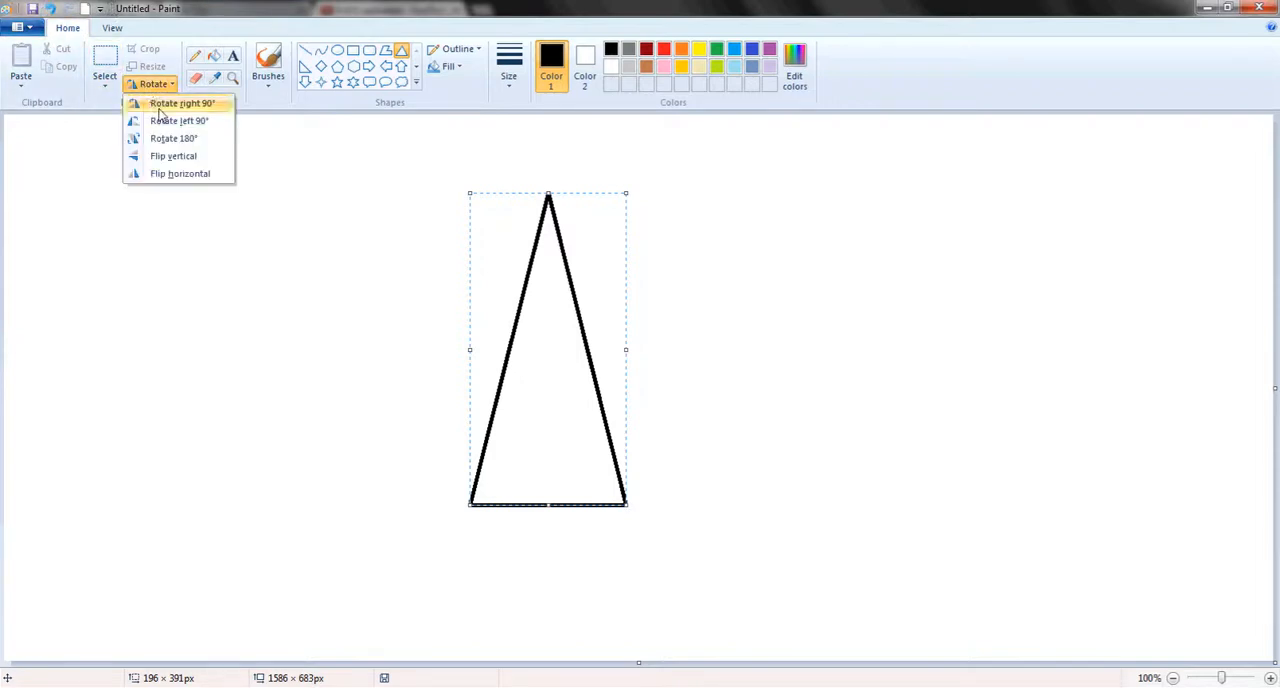
{"action": "left_click", "coordinate": [180, 102]}
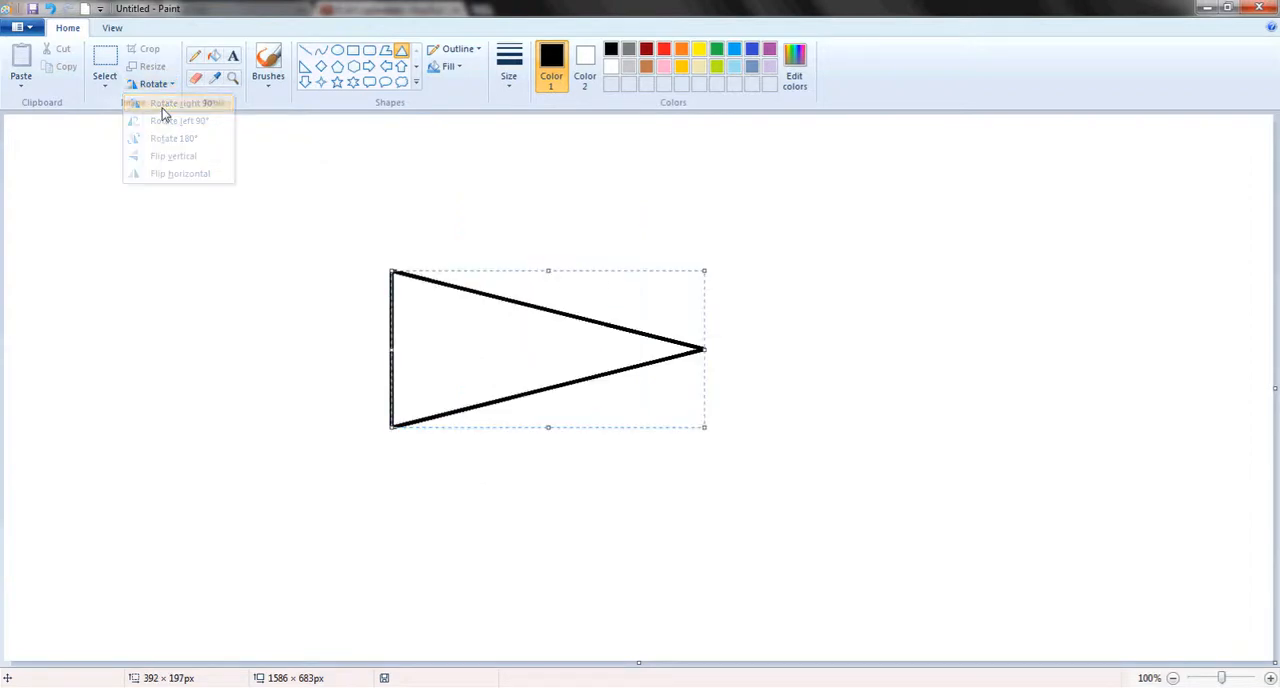
{"action": "left_click", "coordinate": [180, 102]}
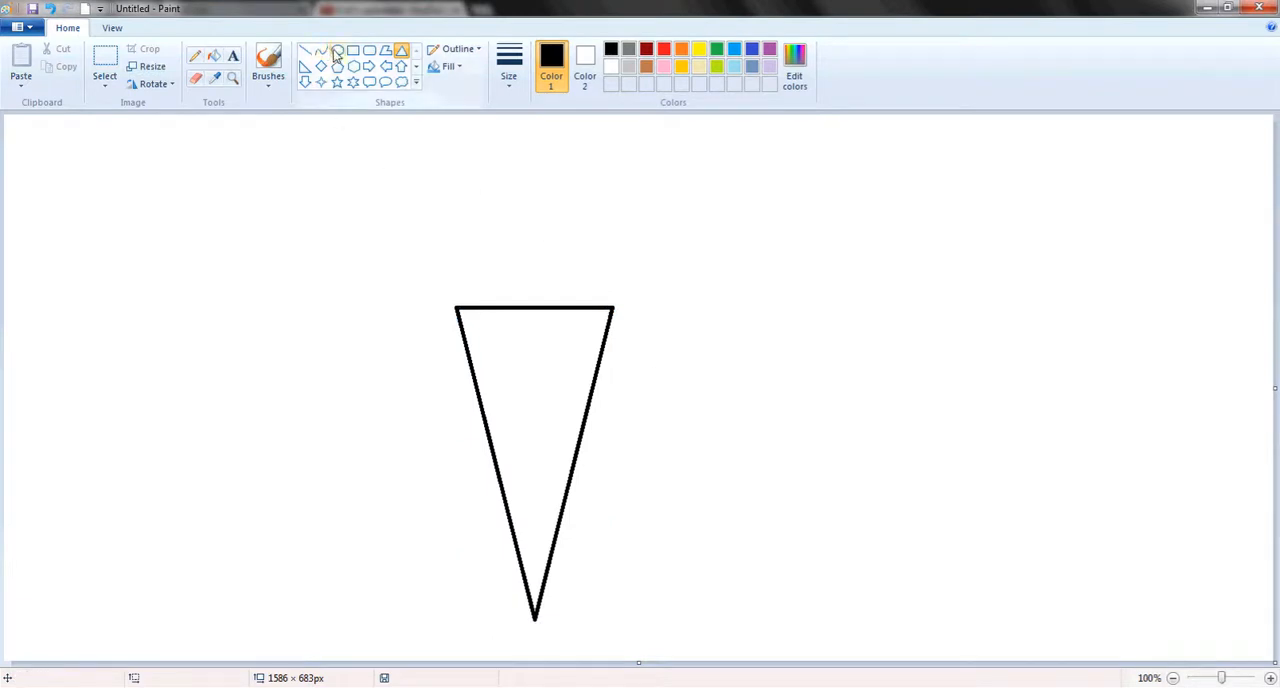
Draw an oval scoop outline resting on top of the inverted cone.
{"action": "left_click", "coordinate": [336, 50]}
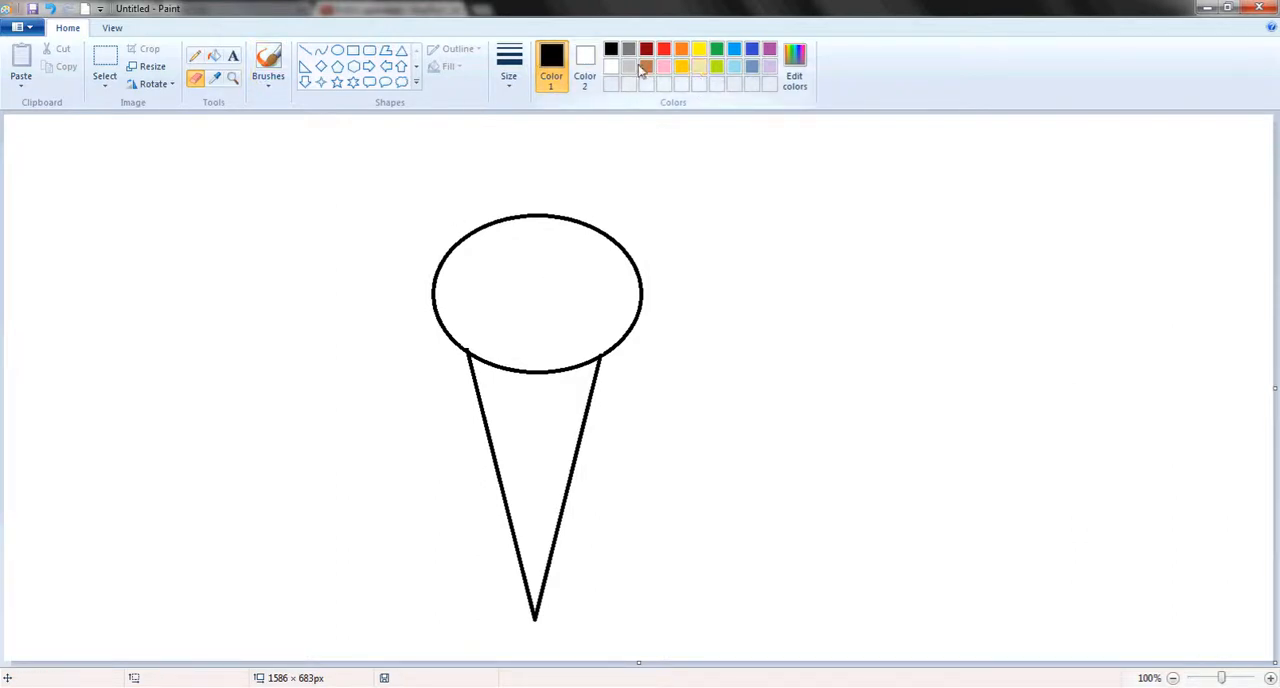
Fill the cone triangle with brown using the fill bucket.
{"action": "left_click", "coordinate": [644, 66]}
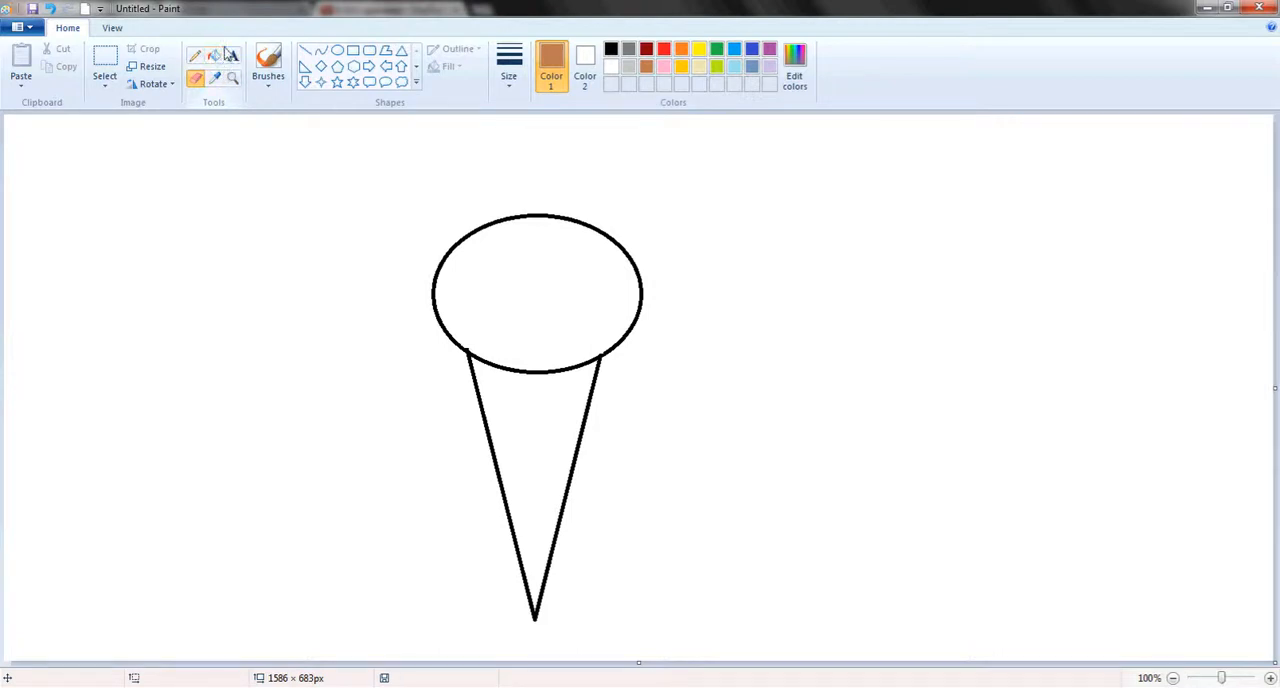
{"action": "left_click", "coordinate": [540, 452]}
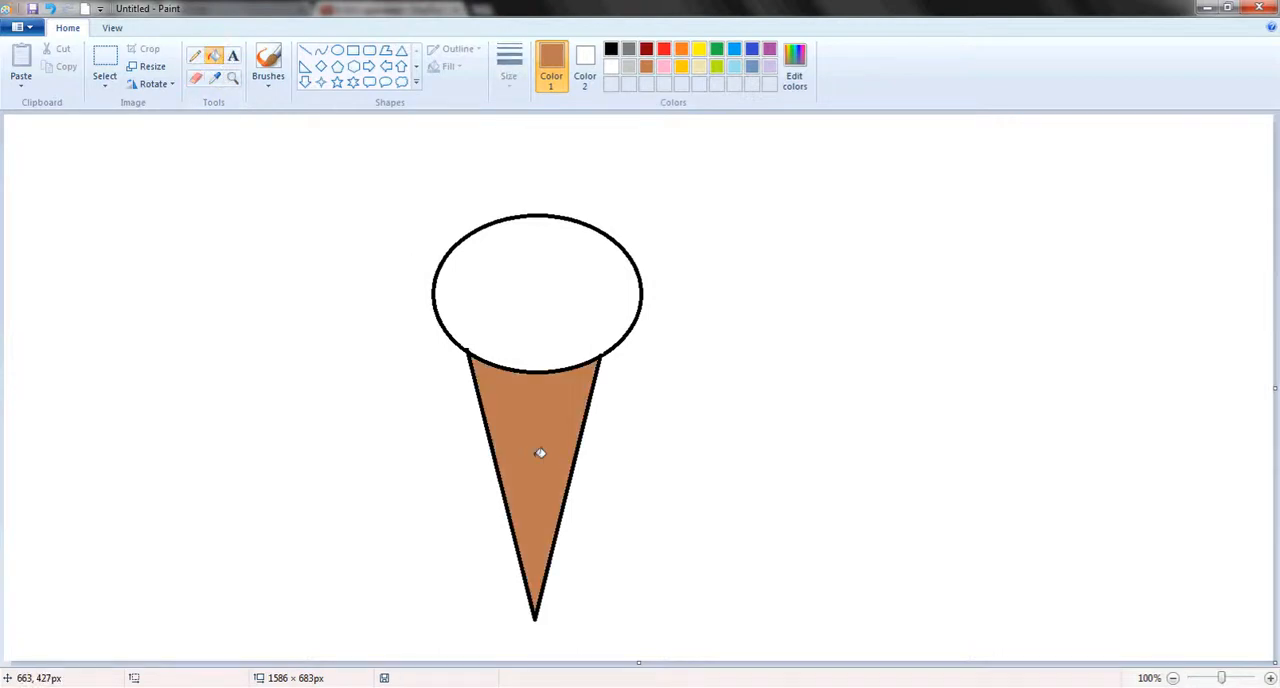
{"action": "mouse_move", "coordinate": [710, 176]}
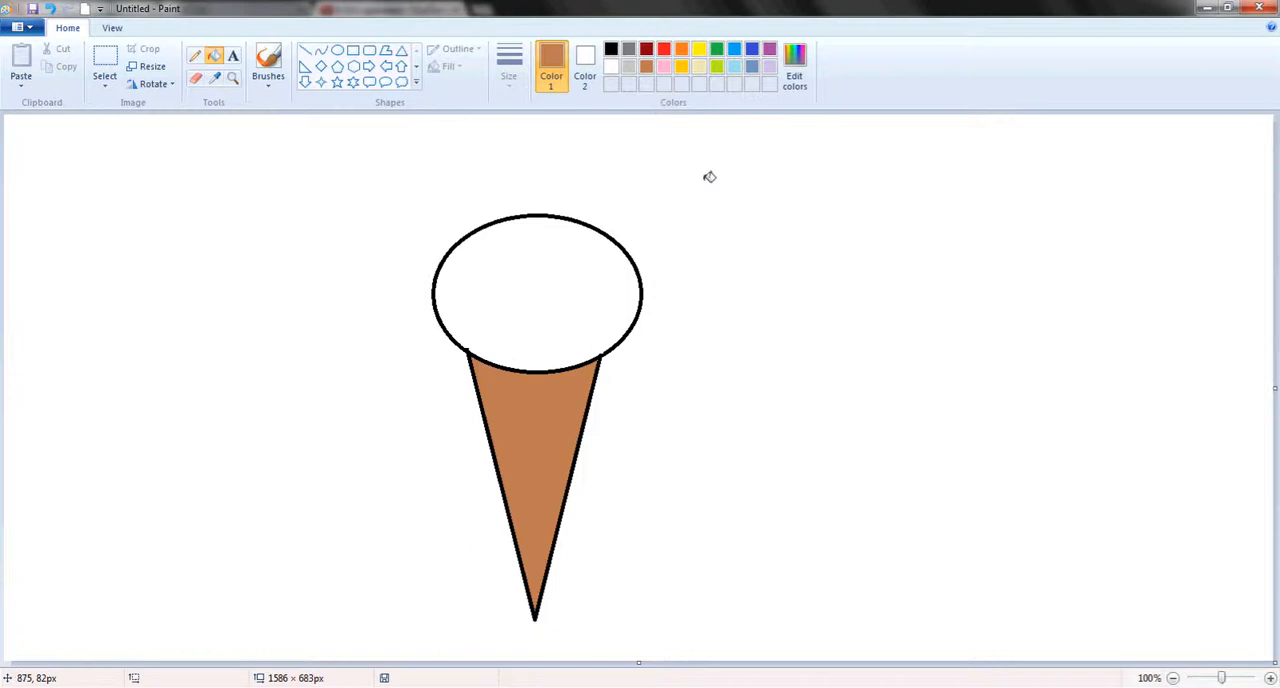
{"action": "mouse_move", "coordinate": [688, 120]}
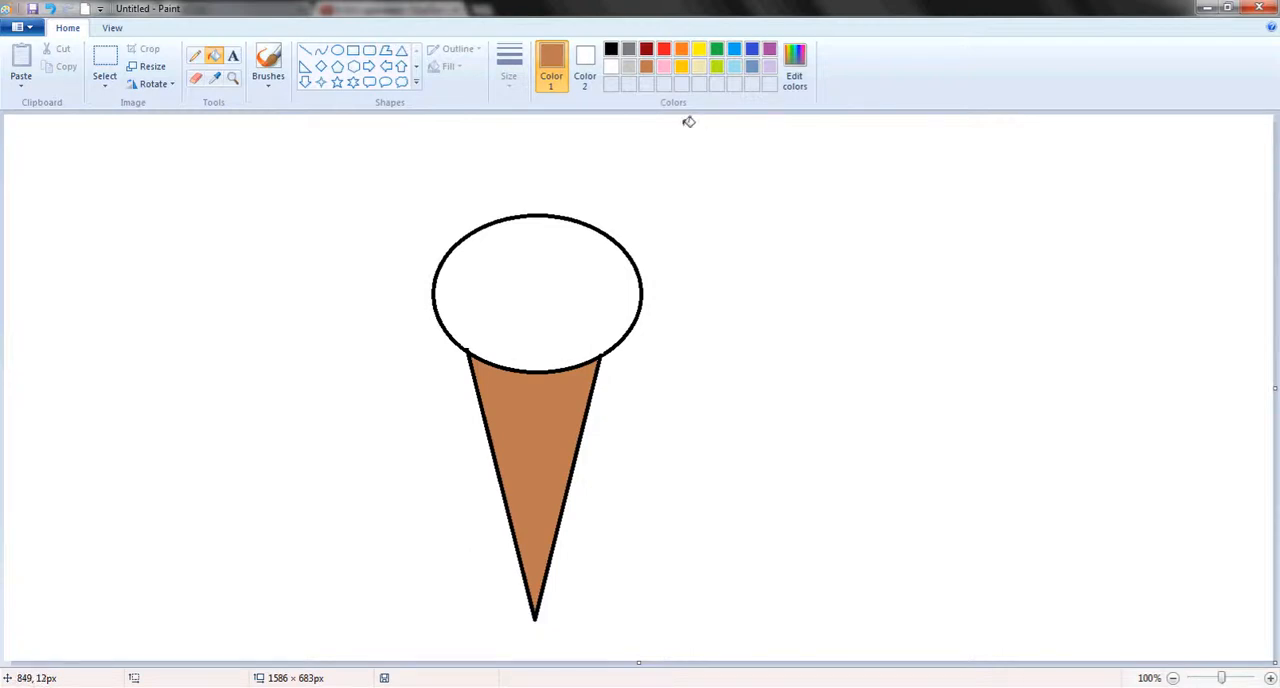
Choose hot pink in Edit colors as the current painting colour.
{"action": "left_click", "coordinate": [794, 64]}
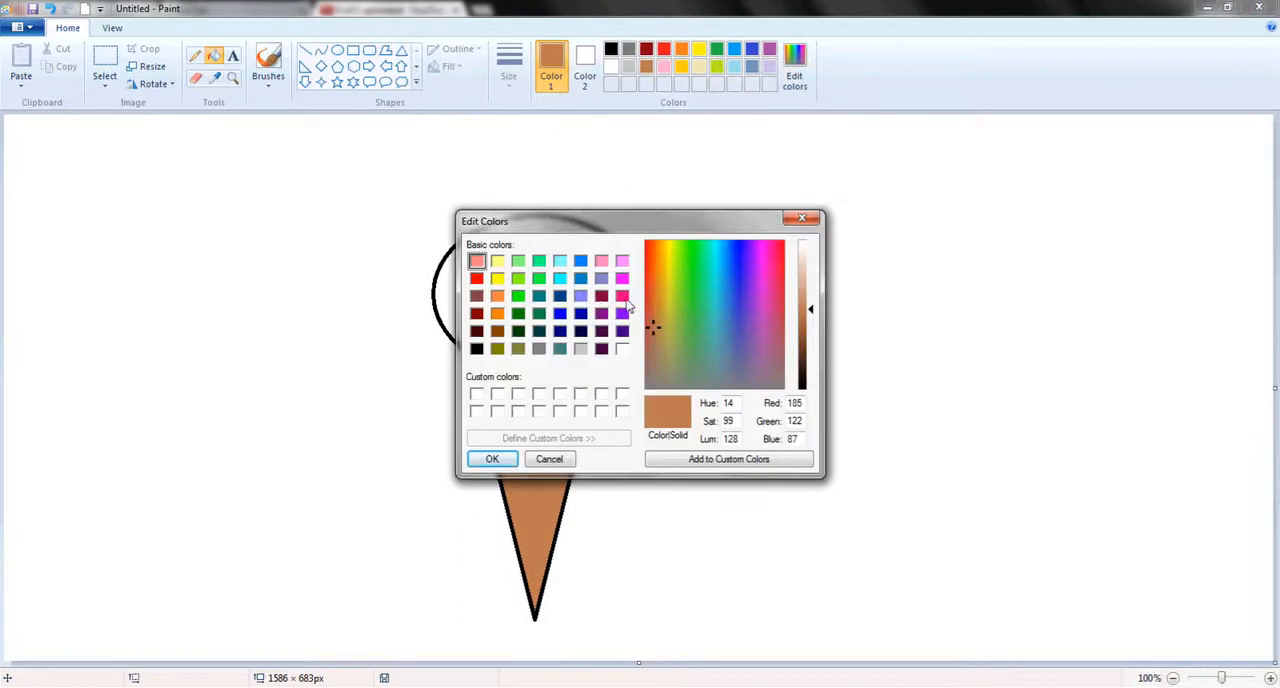
{"action": "left_click", "coordinate": [492, 458]}
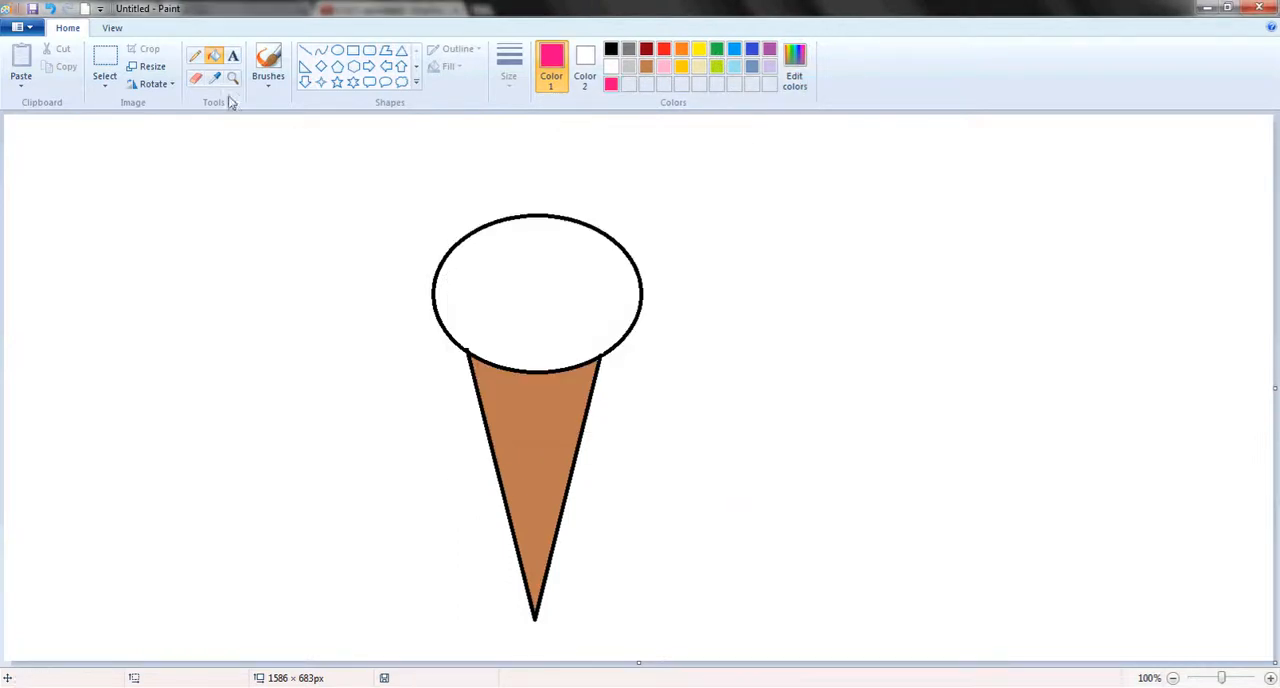
Fill the oval scoop with hot pink, completing the ice cream cone.
{"action": "left_click", "coordinate": [540, 276]}
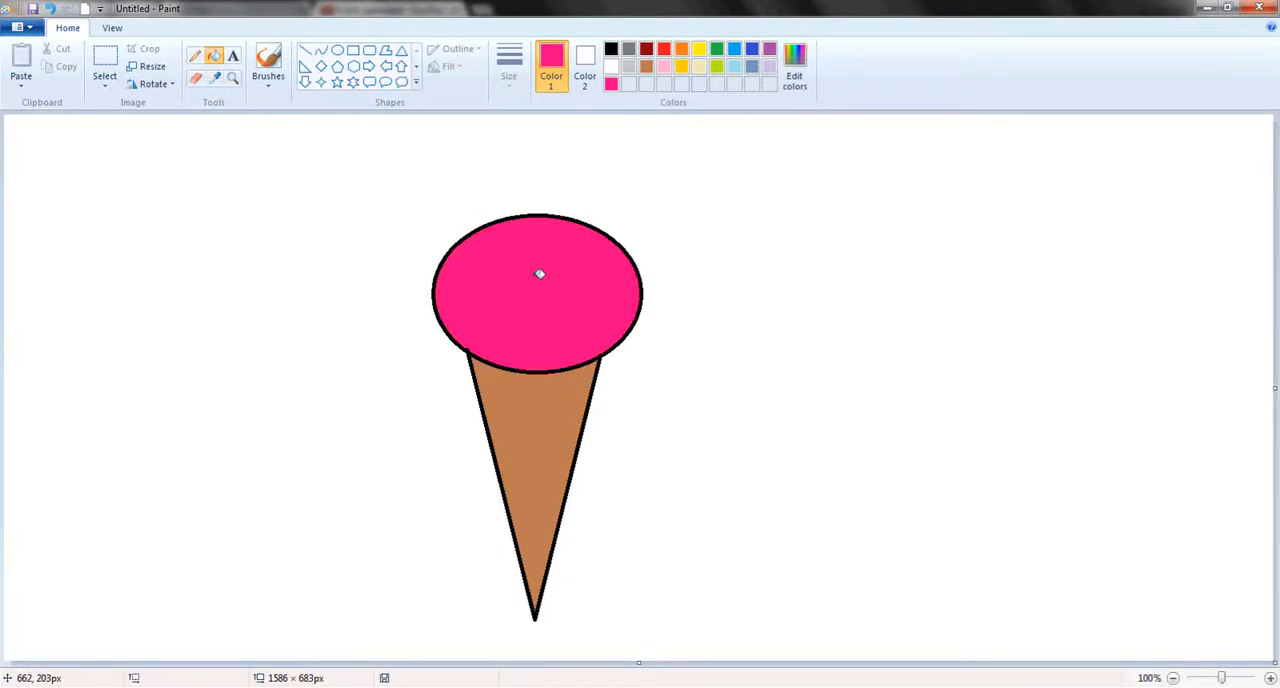
{"action": "mouse_move", "coordinate": [540, 280]}
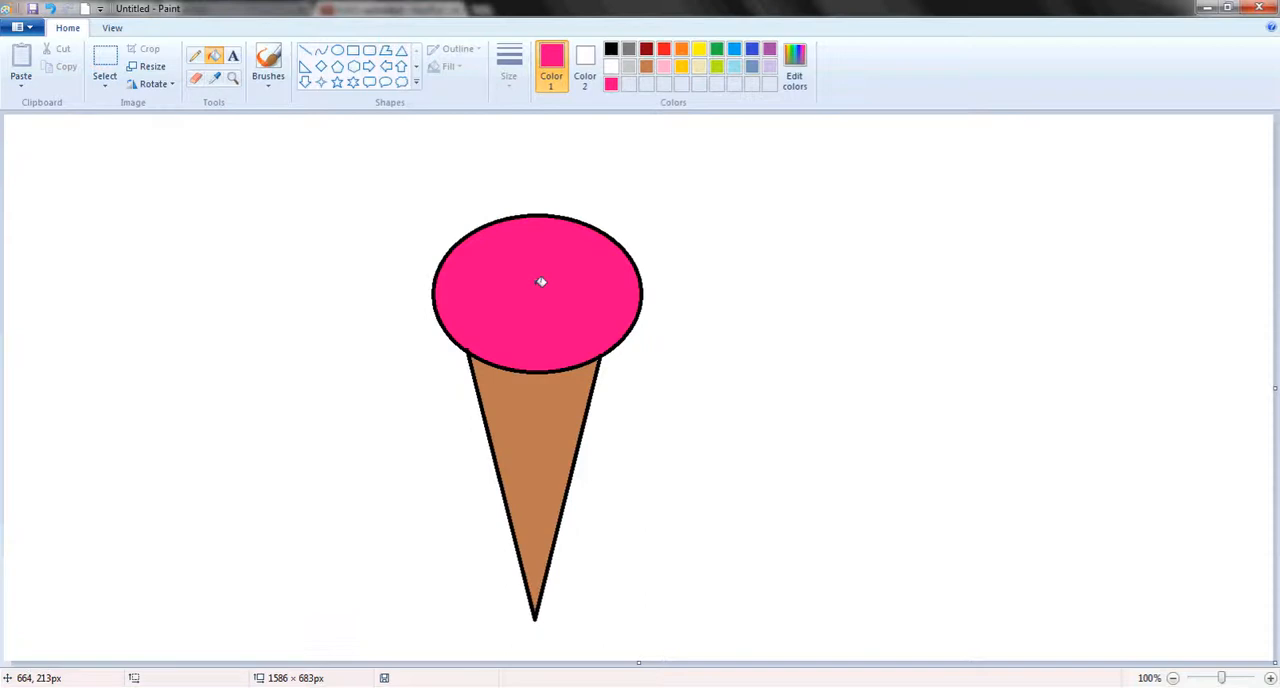
{"action": "mouse_move", "coordinate": [788, 248]}
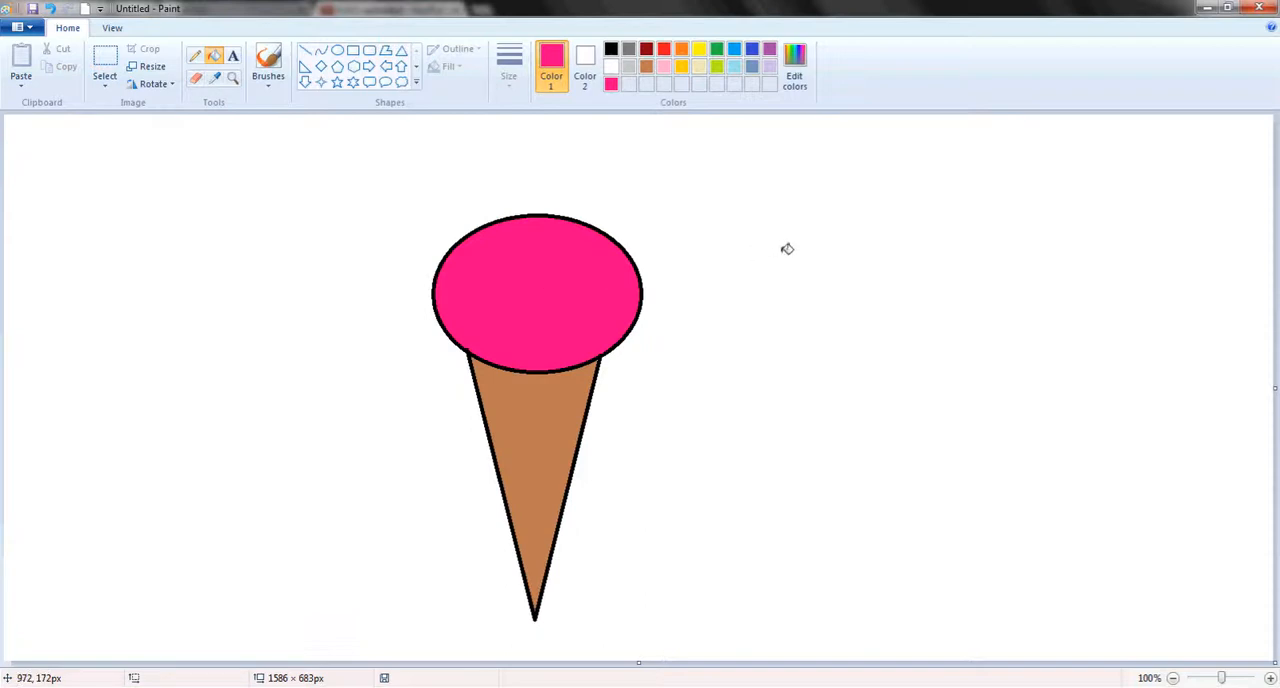
{"action": "mouse_move", "coordinate": [788, 248]}
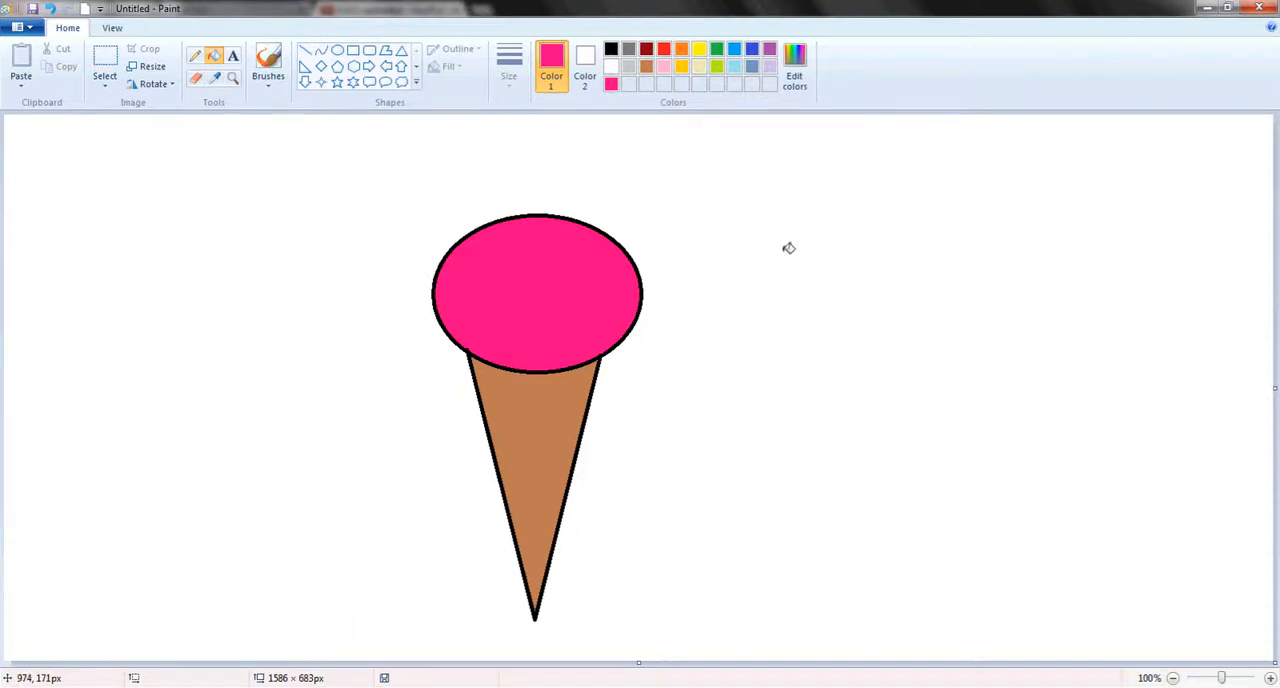